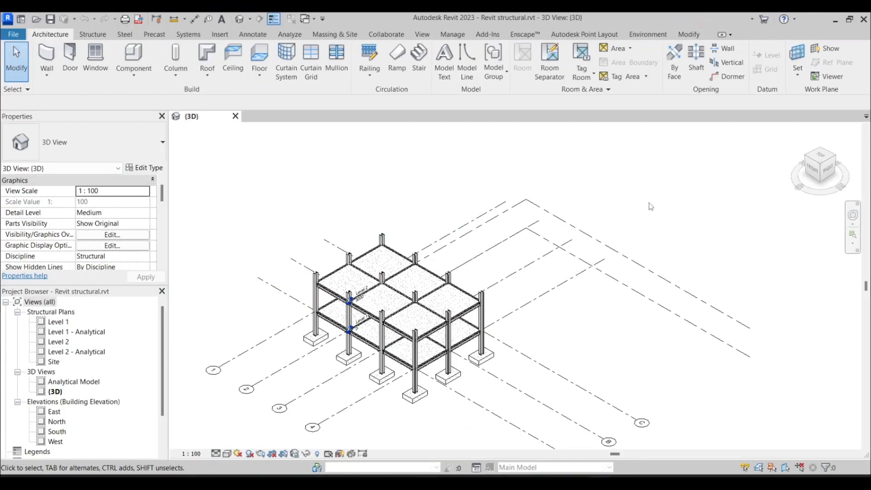
mouse_move(641, 194)
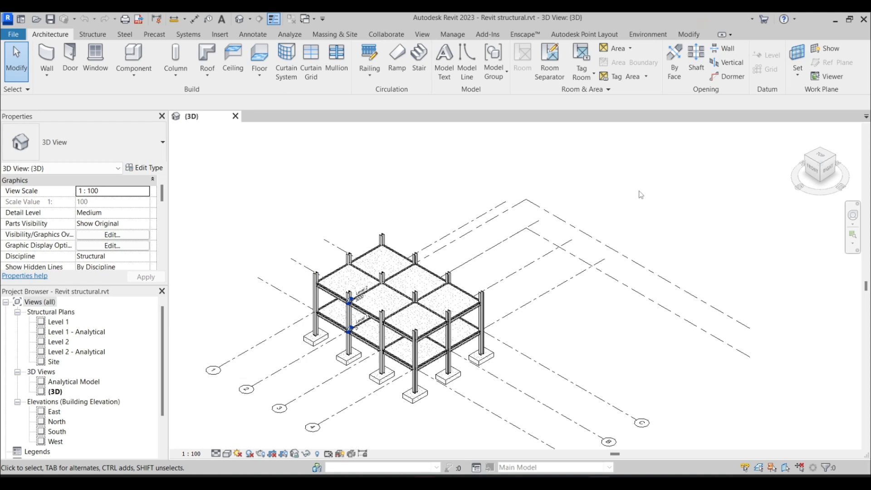
mouse_move(587, 193)
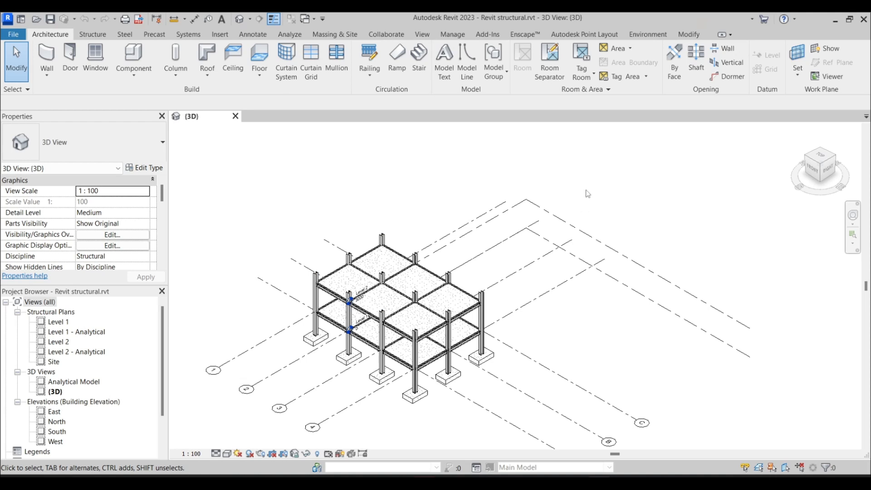
mouse_move(589, 192)
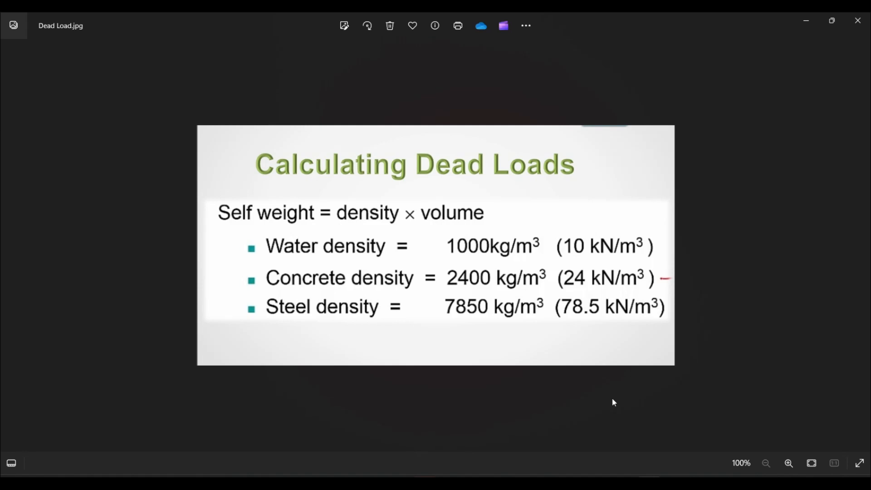
mouse_move(504, 331)
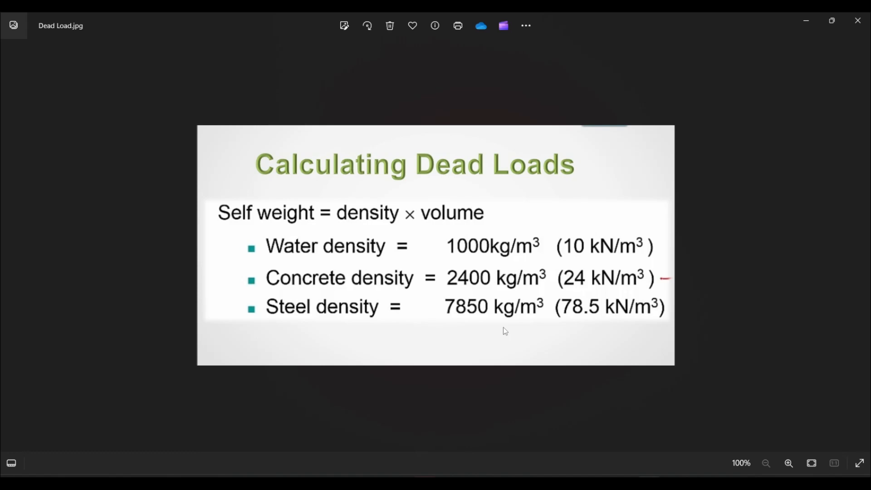
mouse_move(544, 233)
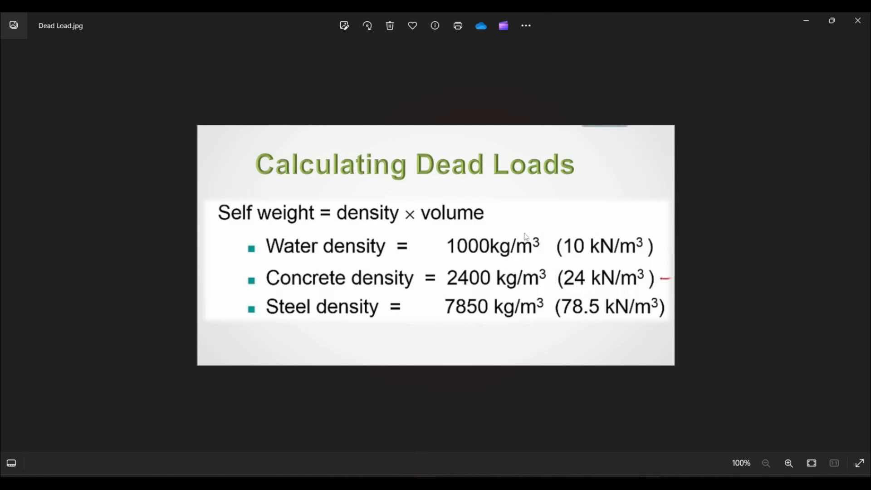
mouse_move(547, 235)
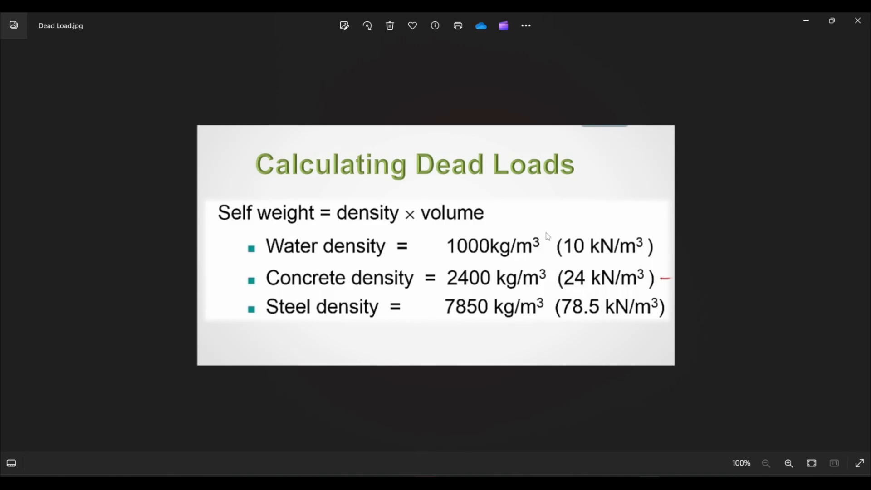
mouse_move(618, 269)
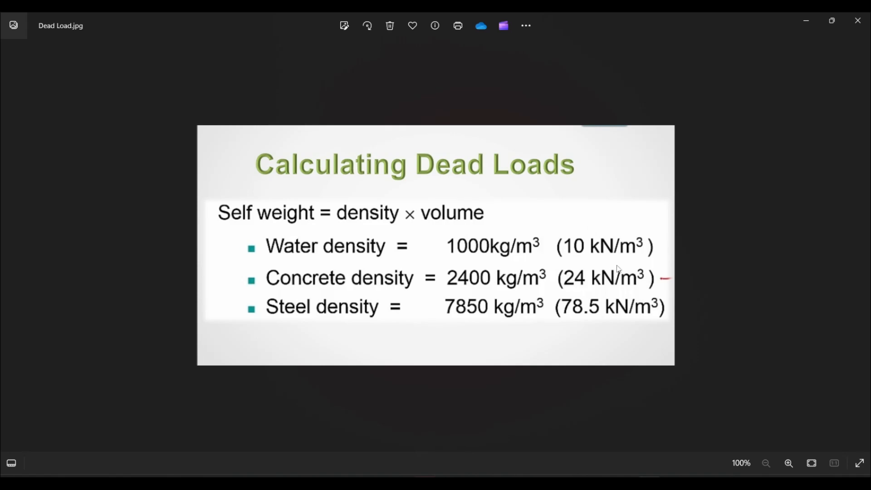
mouse_move(646, 248)
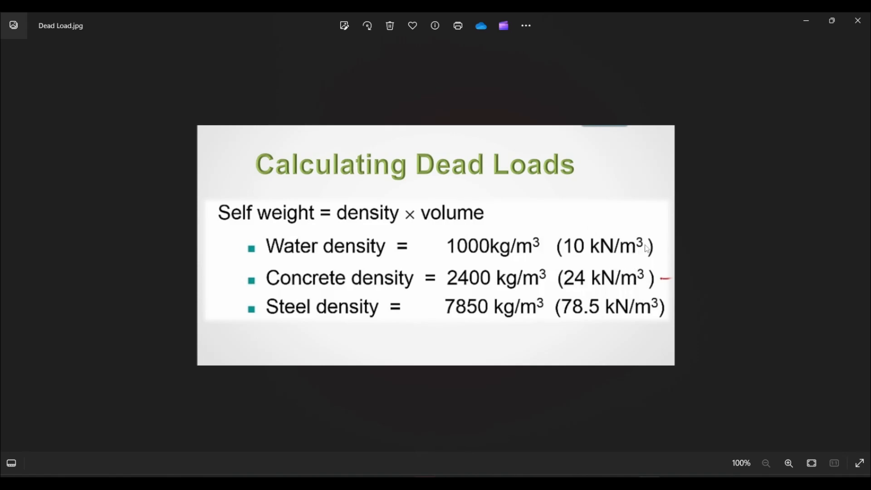
mouse_move(630, 242)
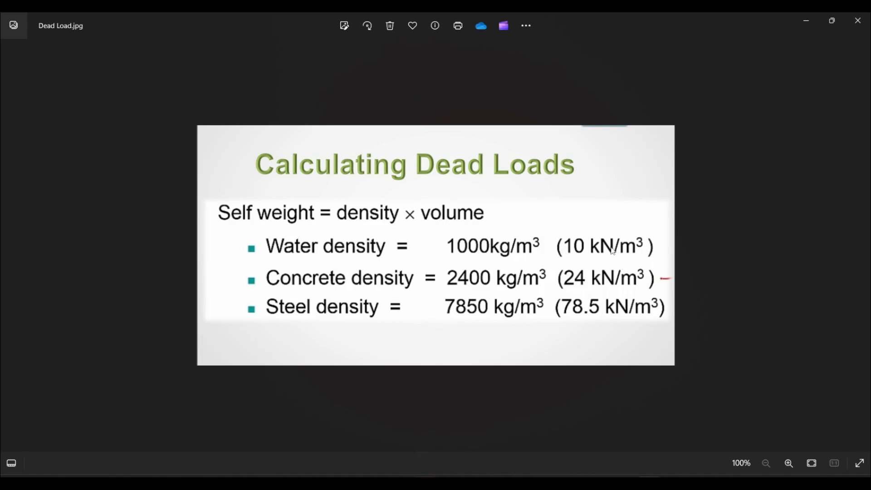
mouse_move(597, 267)
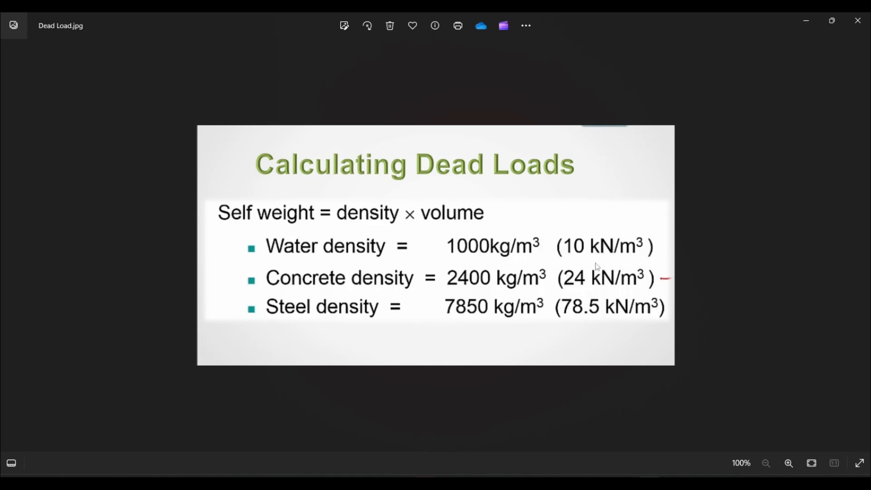
mouse_move(376, 256)
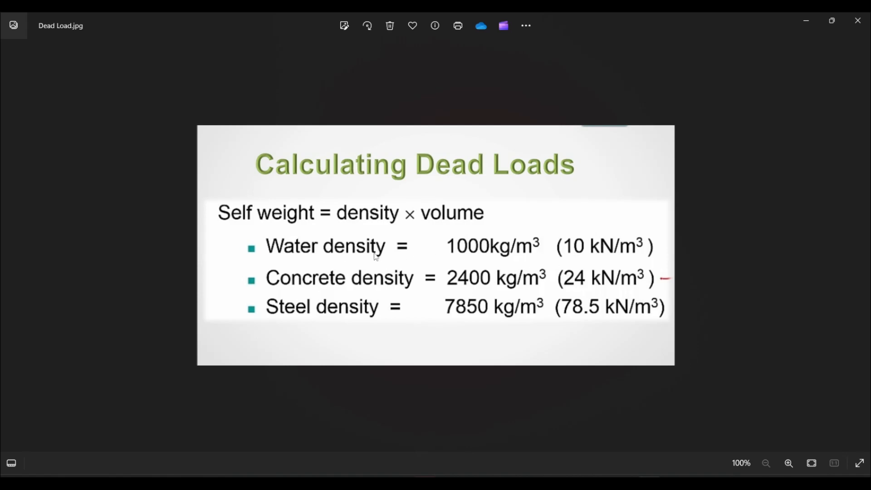
mouse_move(309, 325)
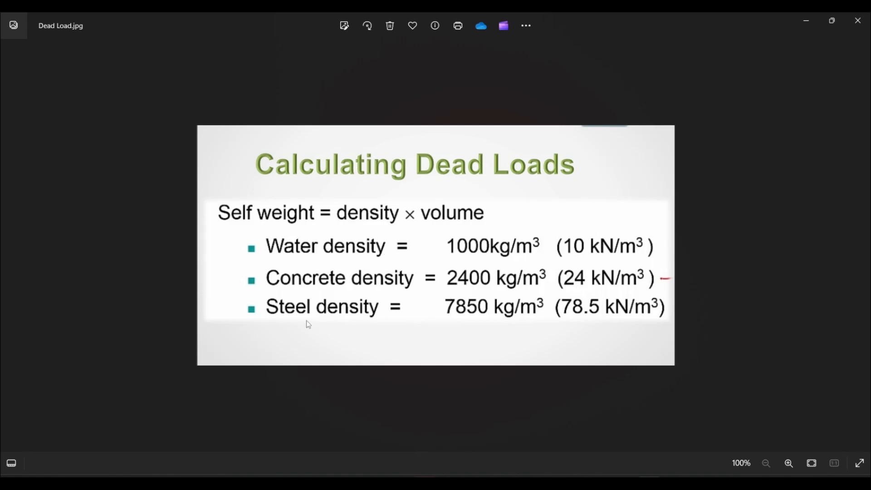
mouse_move(466, 321)
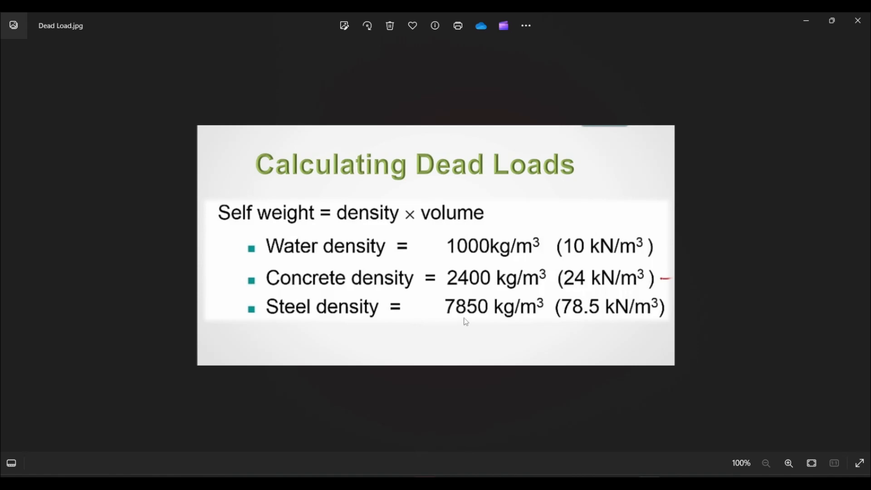
mouse_move(506, 324)
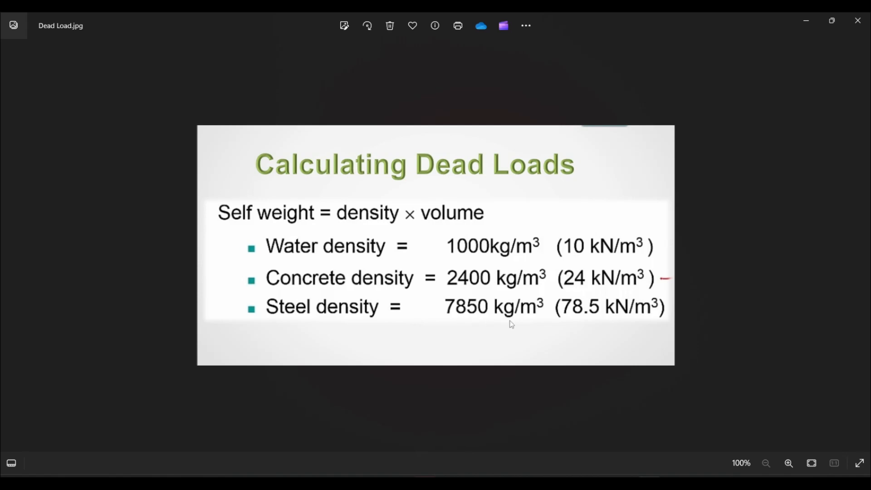
mouse_move(571, 311)
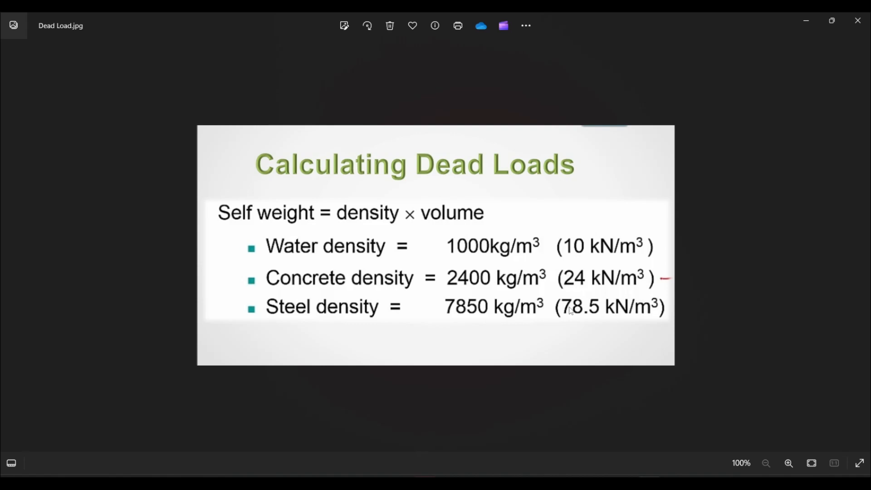
mouse_move(783, 30)
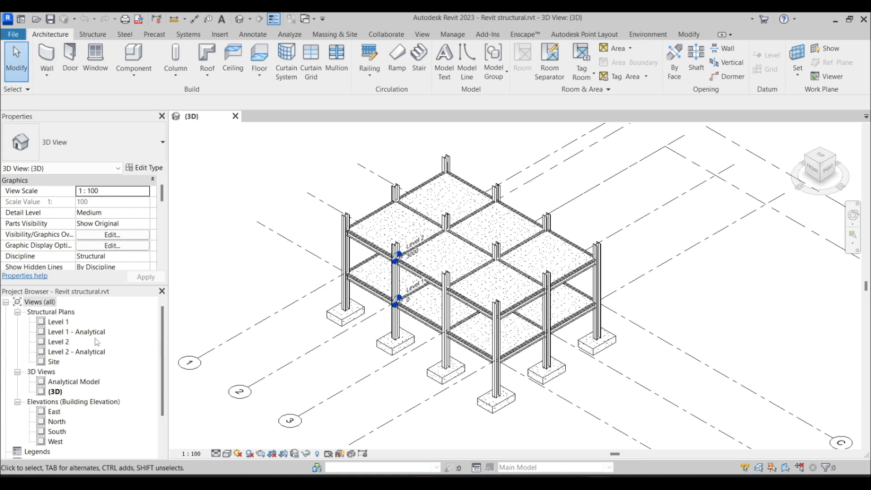
- Open the Level 1 Analytical plan and start the Line Load tool
double_click(76, 332)
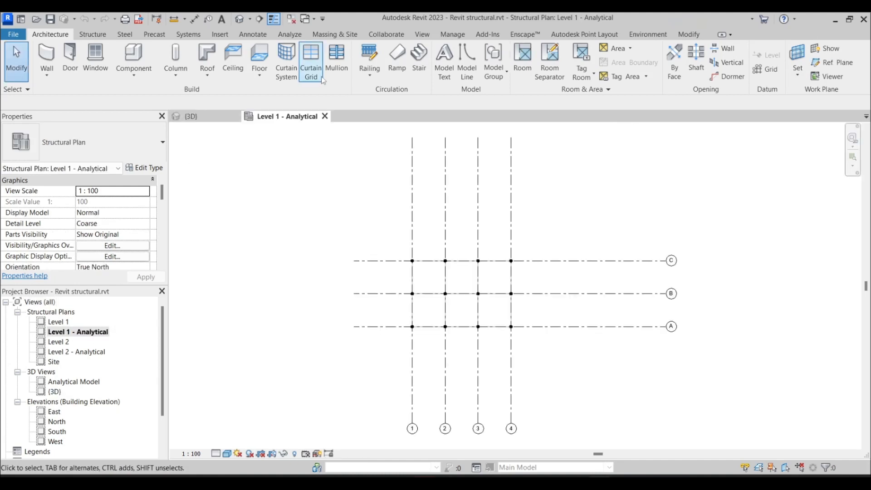
click(289, 34)
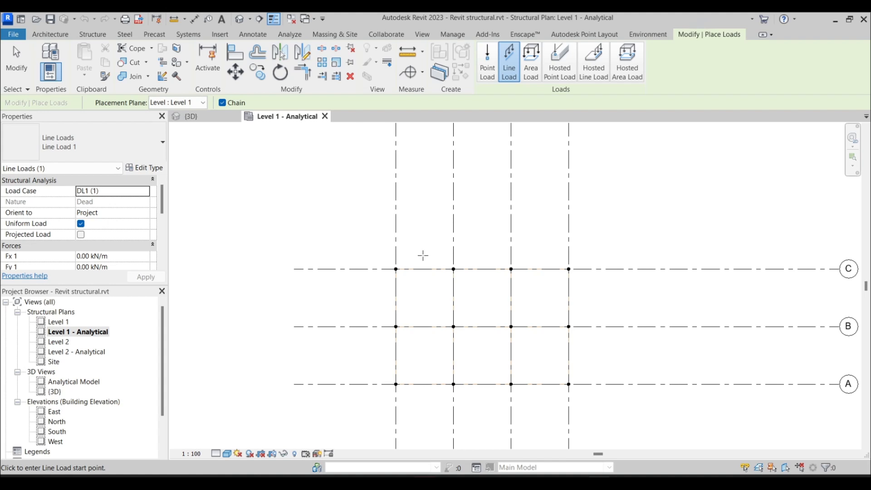
mouse_move(122, 193)
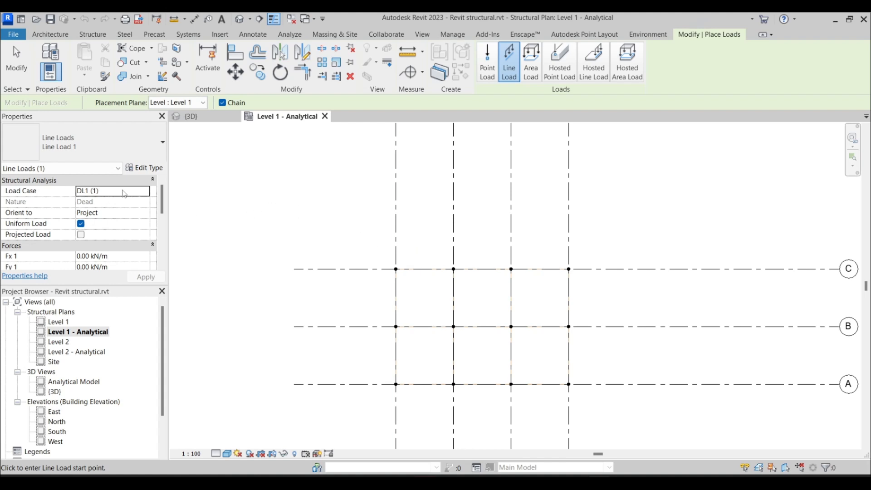
- Keep load case DL1 and enter -0.45 kN/m as the line load's Fz
click(144, 190)
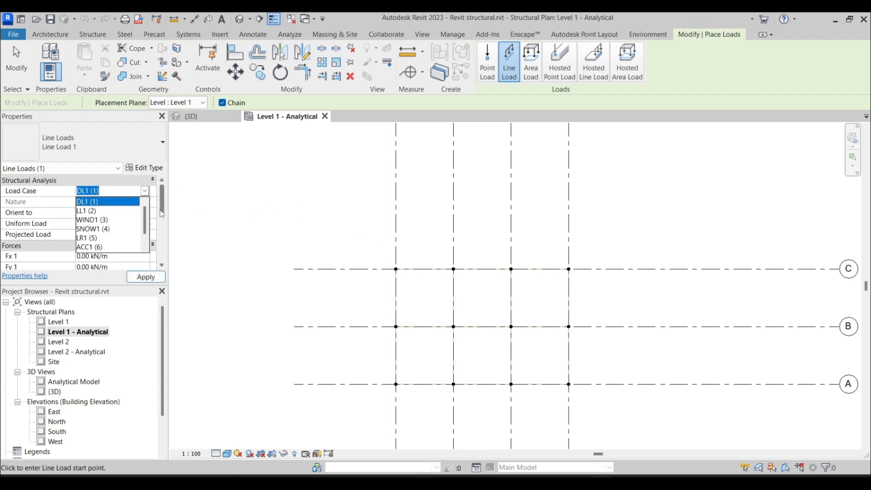
click(87, 200)
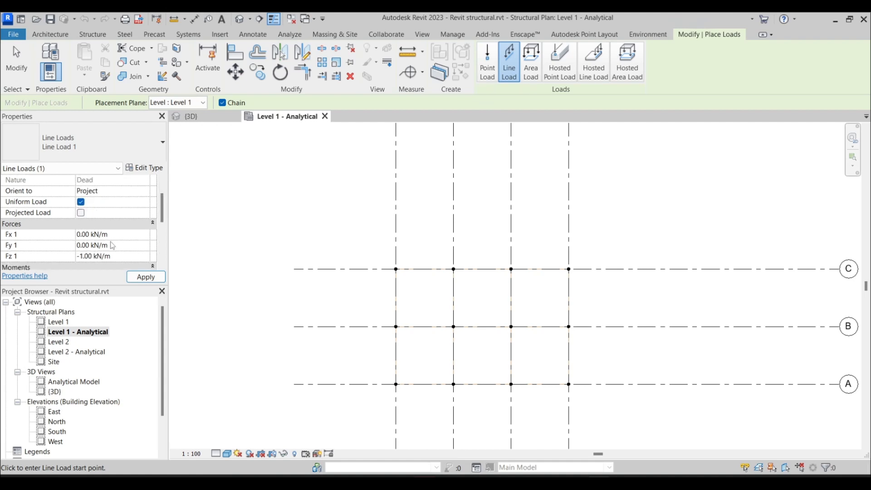
triple_click(94, 256)
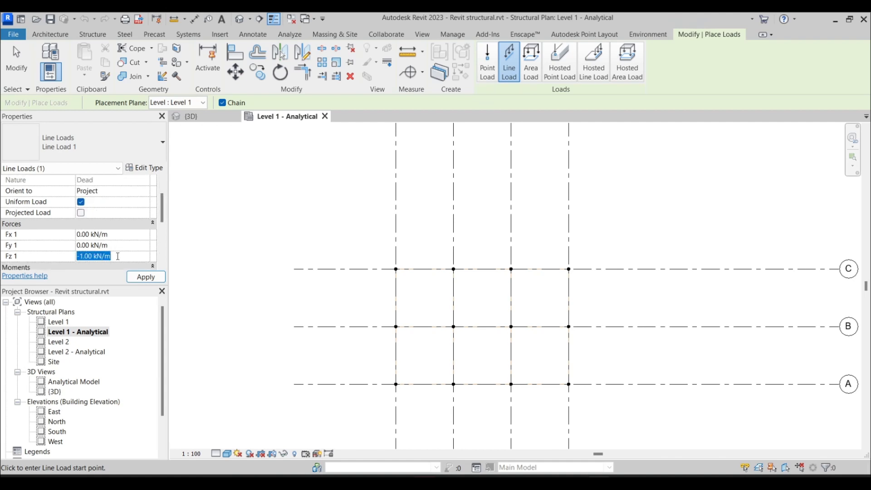
text(-0.)
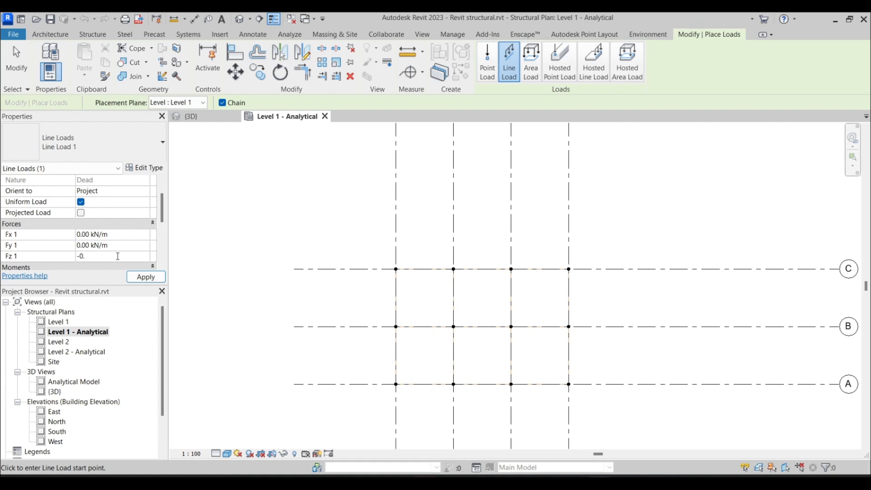
text(45)
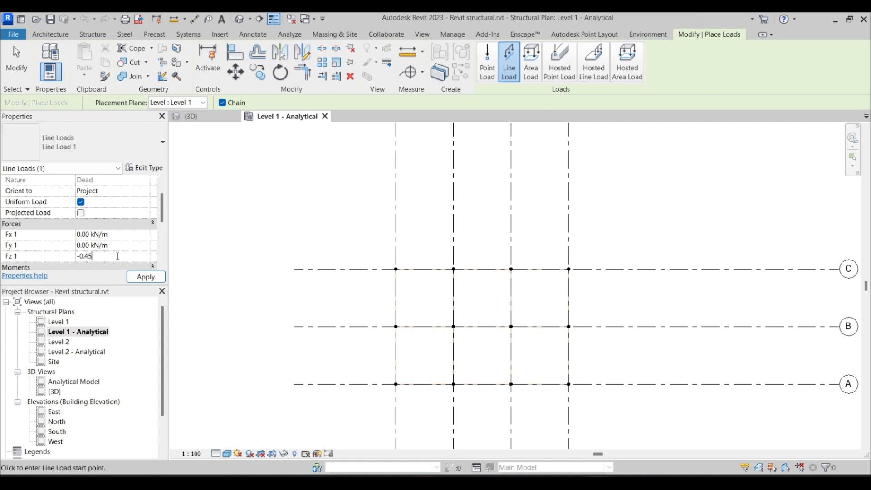
mouse_move(124, 268)
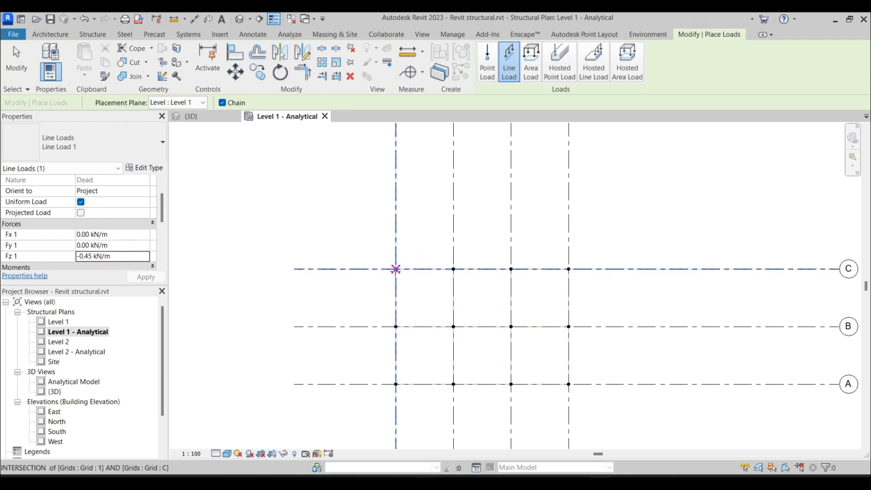
- Sketch chained -0.45 kN/m dead line loads around the right bay and along grid B
click(396, 270)
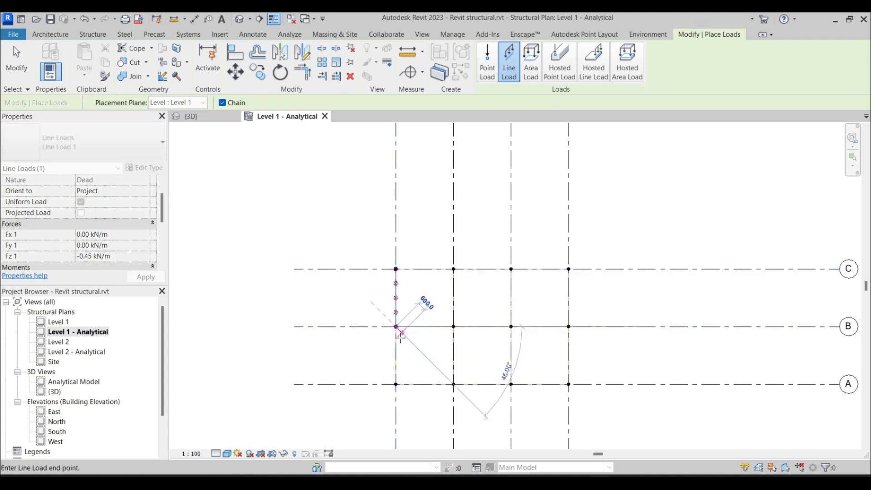
mouse_move(409, 410)
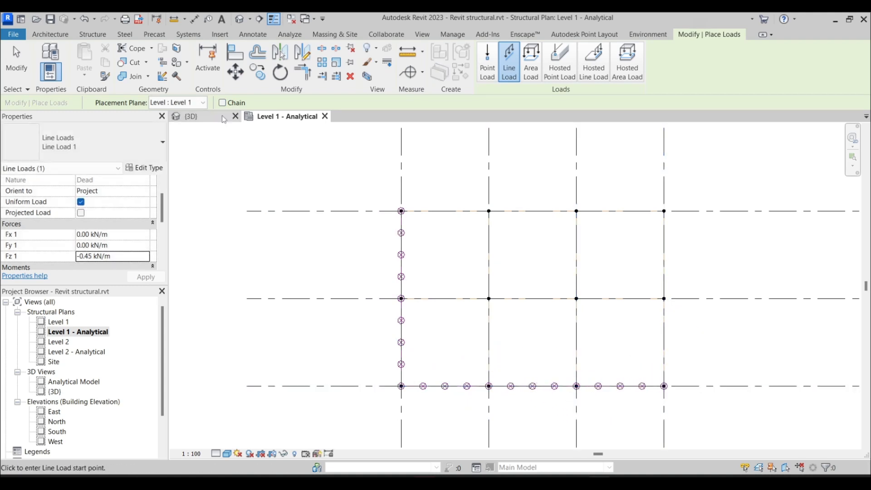
click(221, 103)
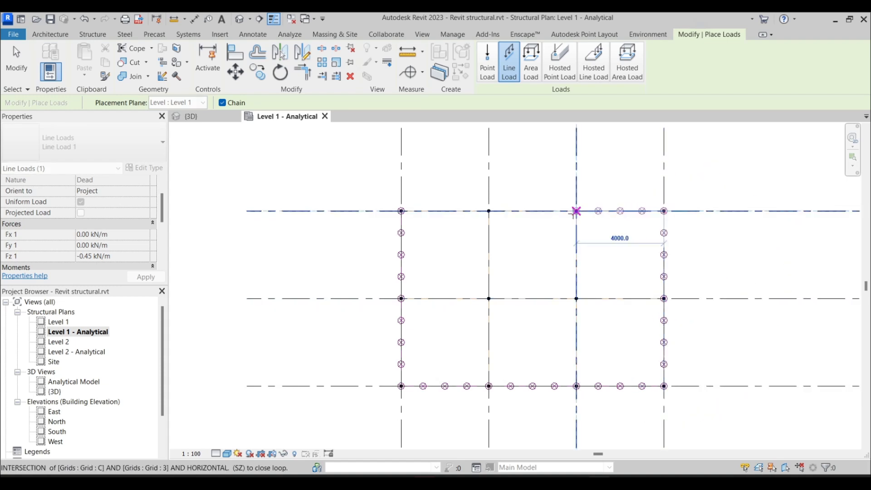
click(576, 385)
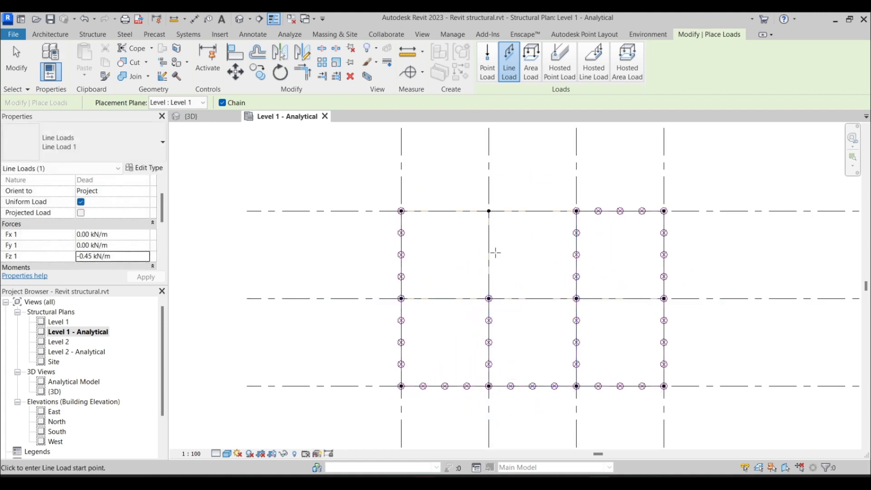
mouse_move(488, 211)
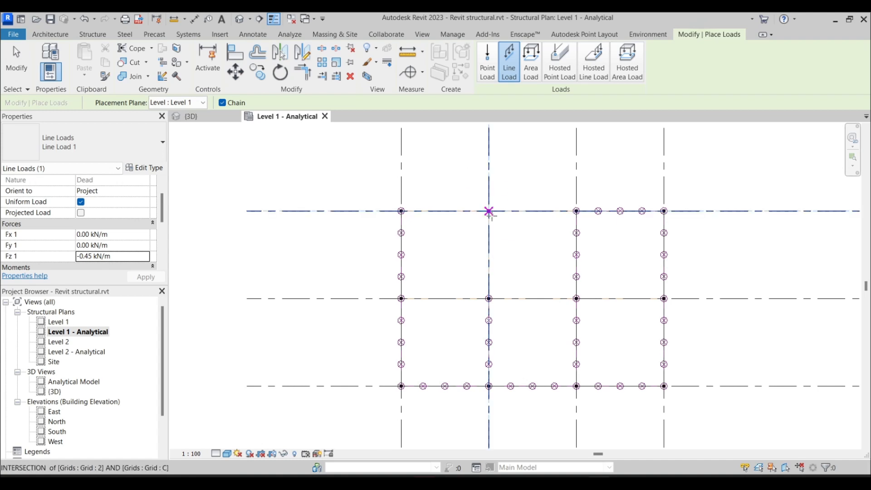
mouse_move(488, 298)
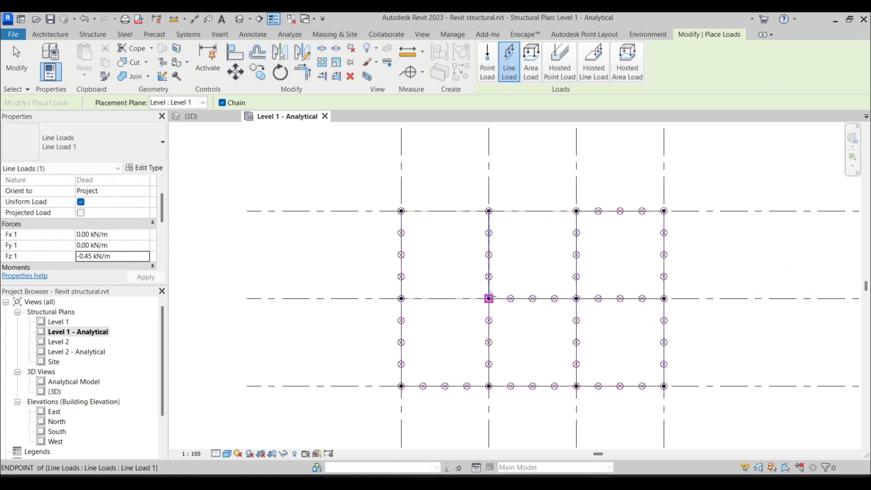
click(400, 211)
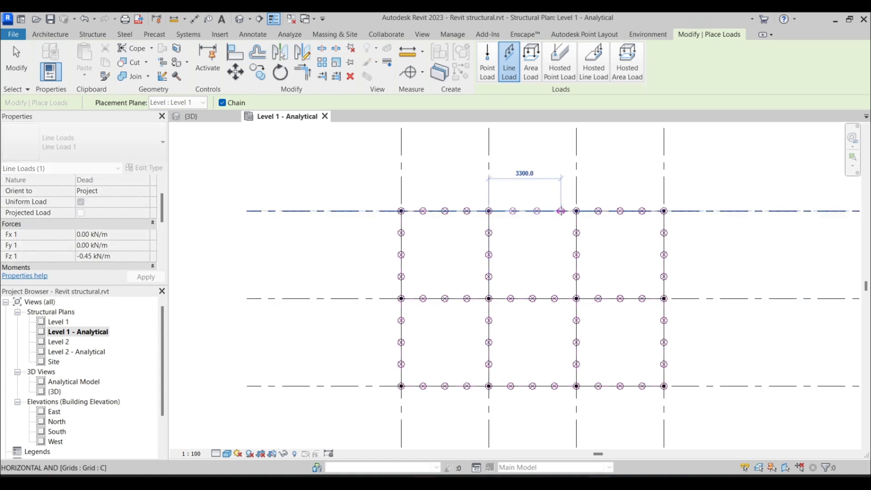
mouse_move(580, 211)
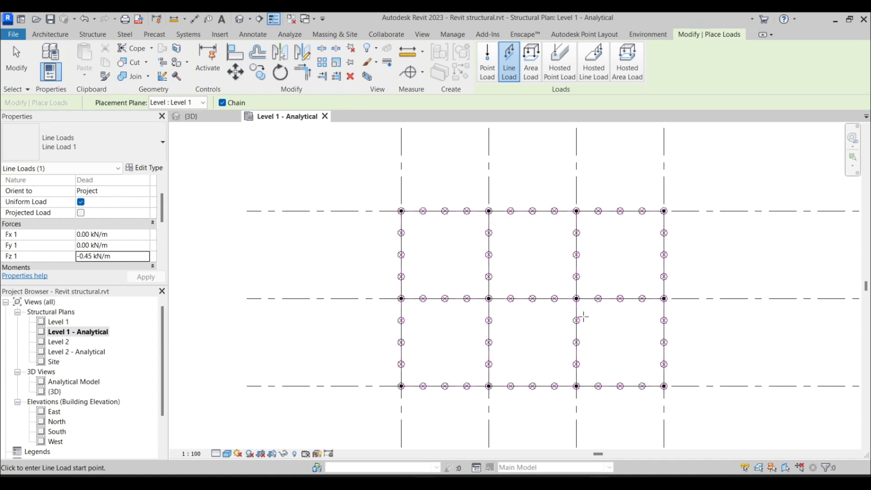
mouse_move(115, 237)
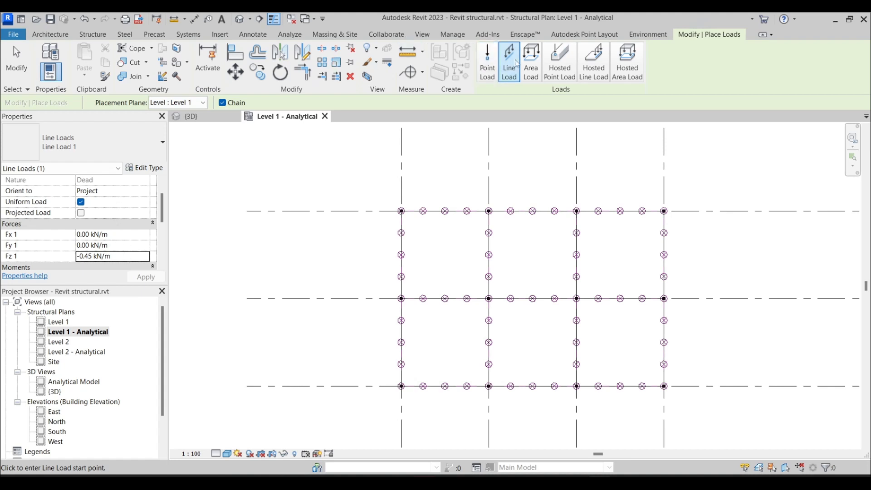
click(529, 61)
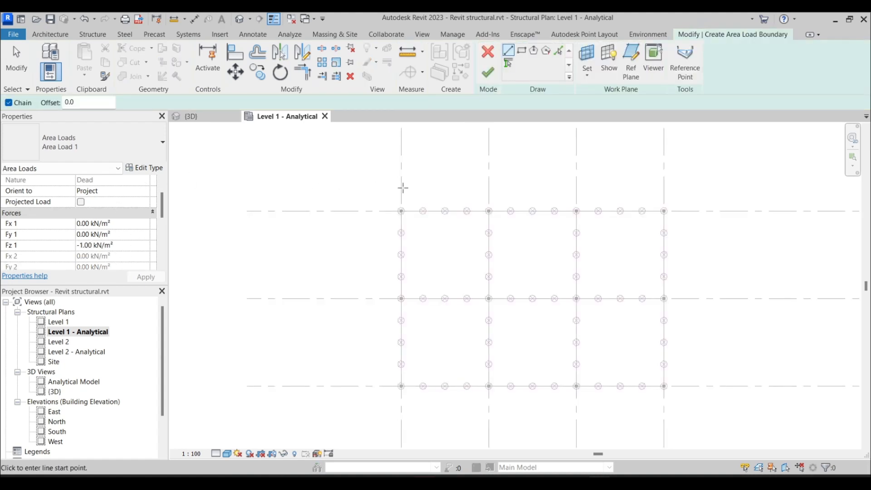
mouse_move(427, 165)
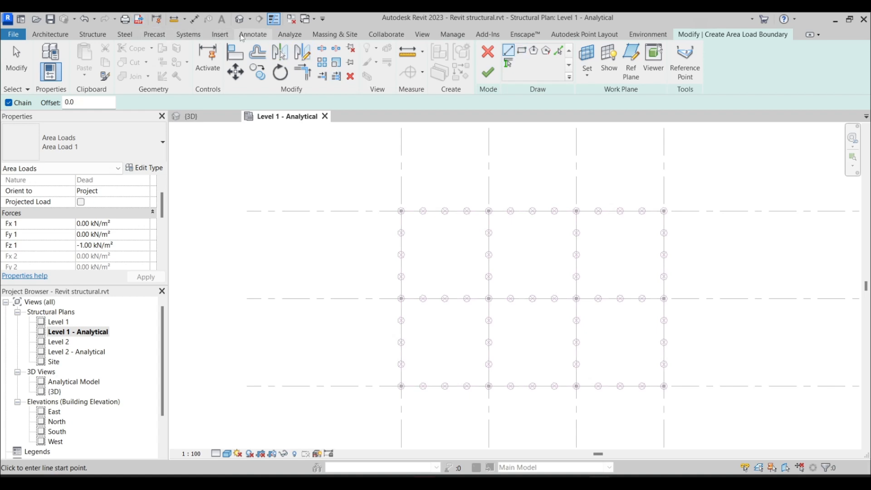
click(288, 35)
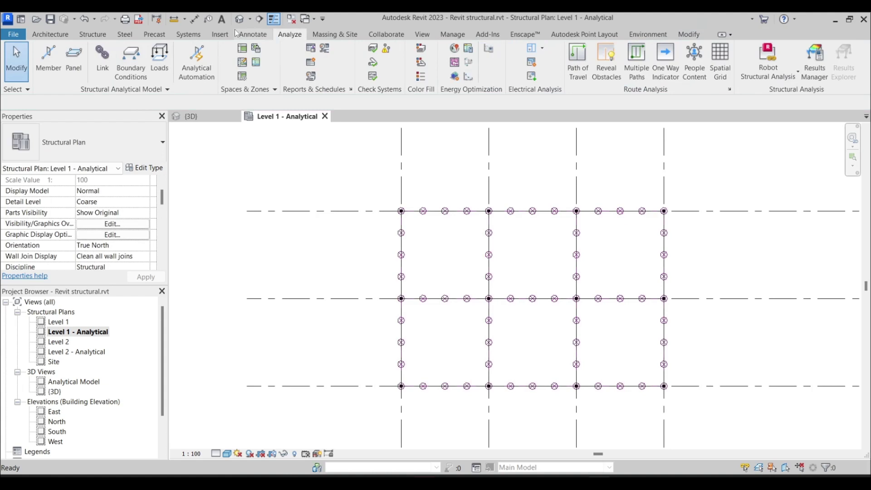
mouse_move(159, 61)
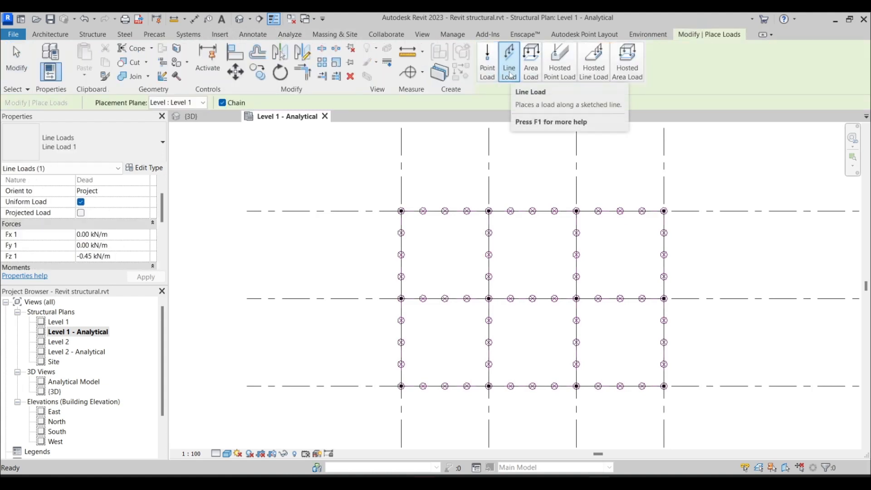
mouse_move(530, 61)
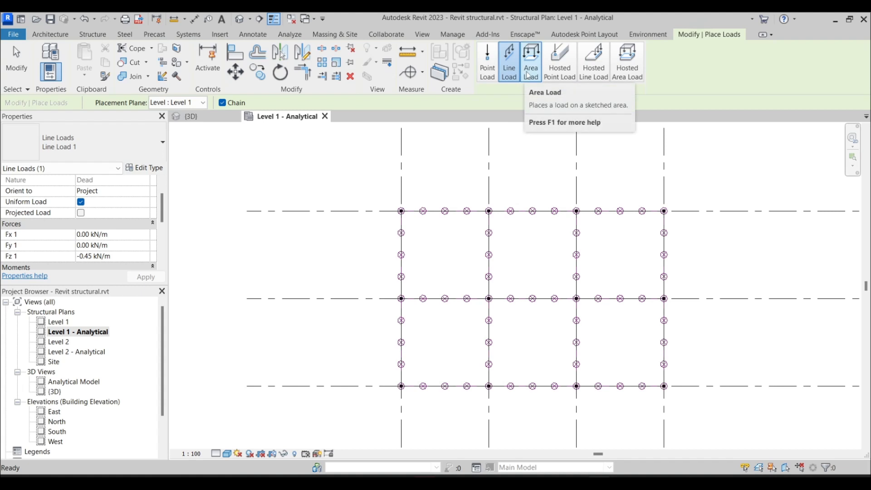
- Sketch a rectangular -0.25 kN/m² area load around the Level 1 grid and finish it
click(529, 62)
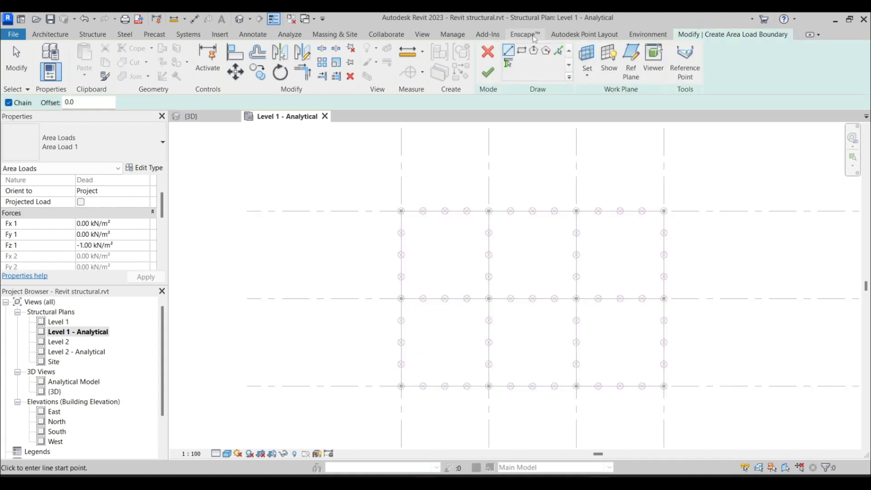
click(398, 211)
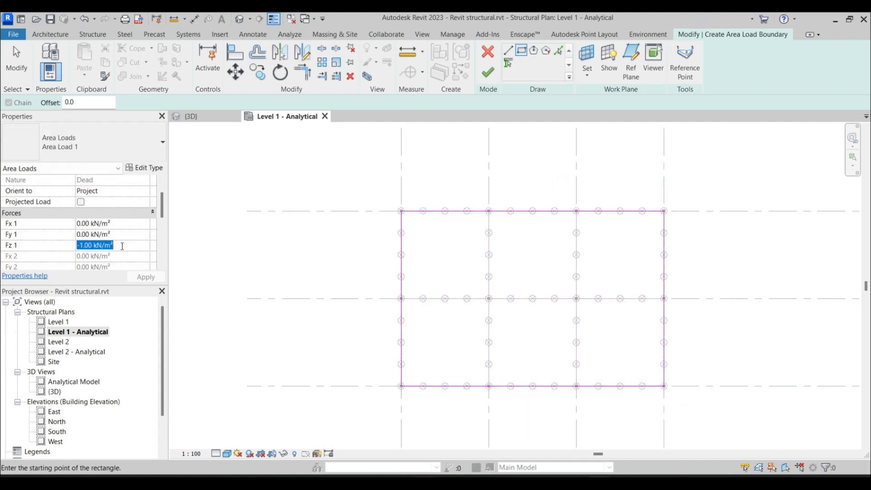
mouse_move(124, 235)
text(-0.25)
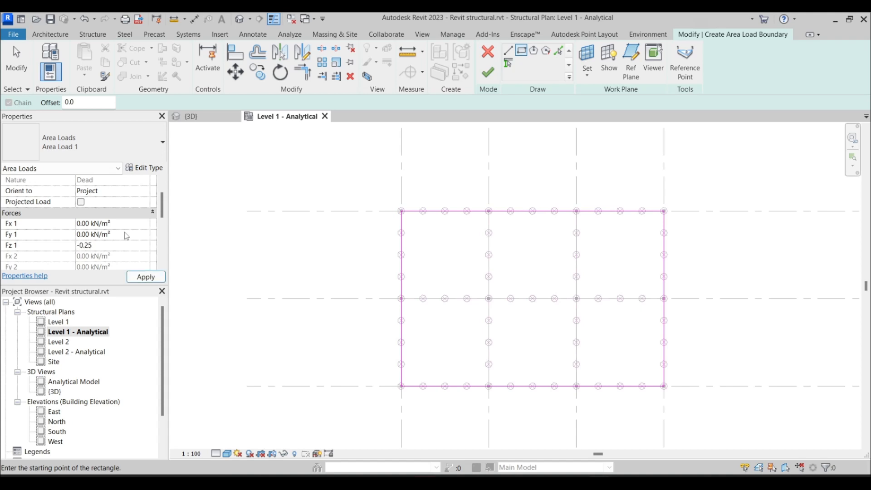
click(111, 245)
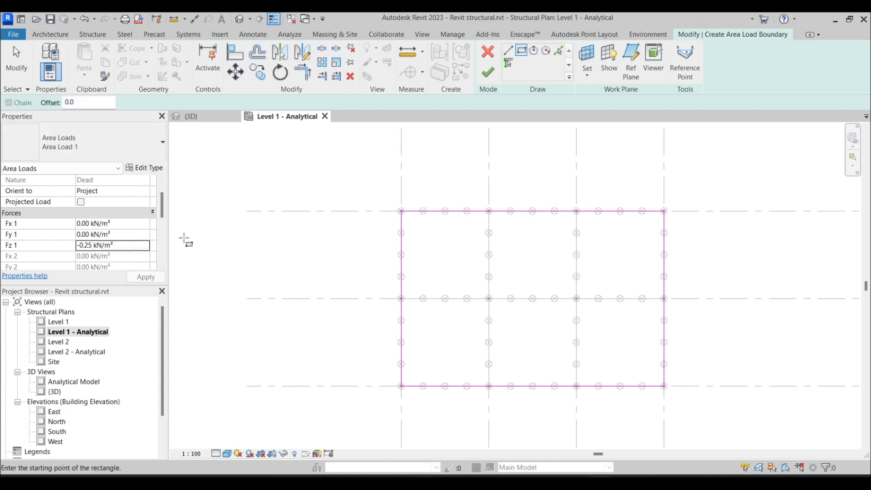
mouse_move(183, 241)
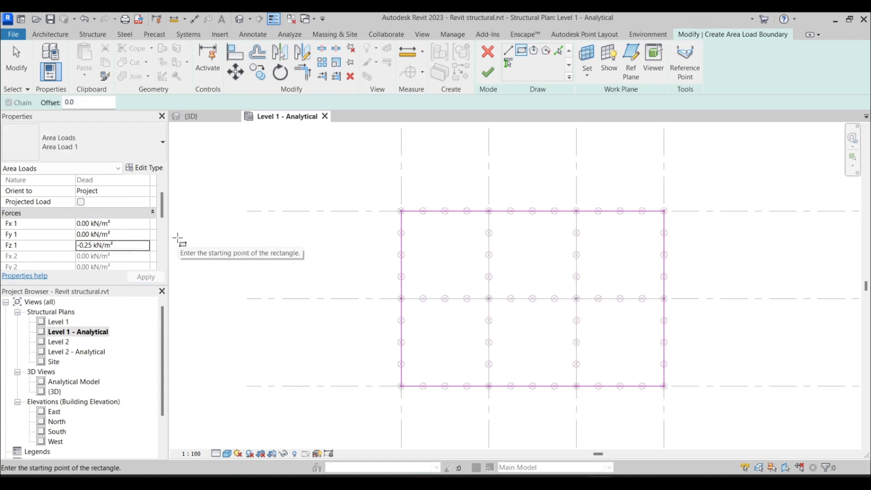
mouse_move(475, 109)
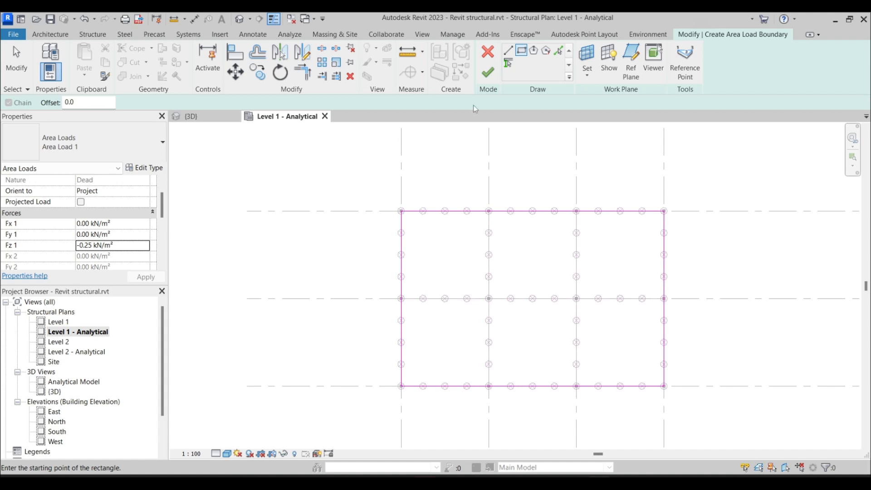
mouse_move(487, 72)
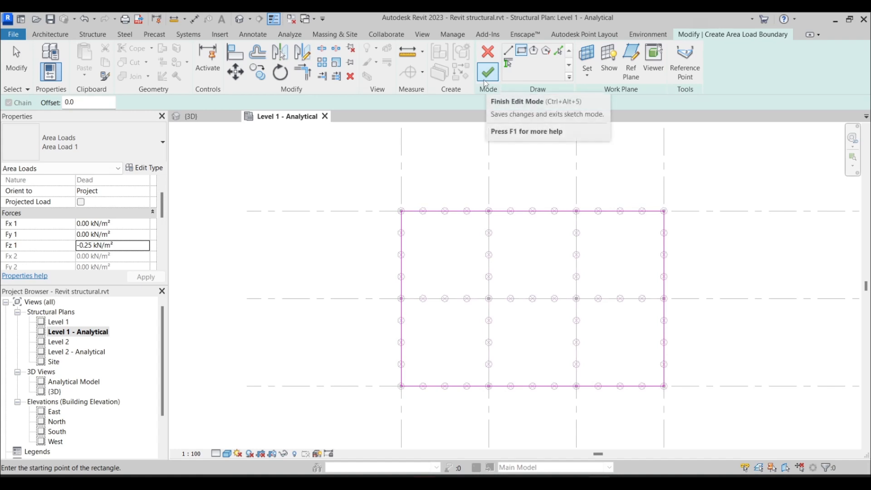
click(486, 72)
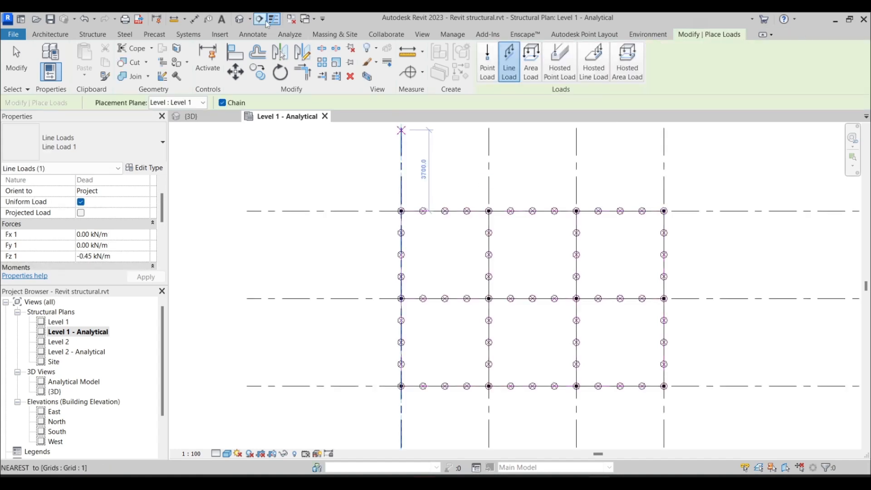
- From the 3D view, paste the dead line loads aligned to Level 2
click(191, 116)
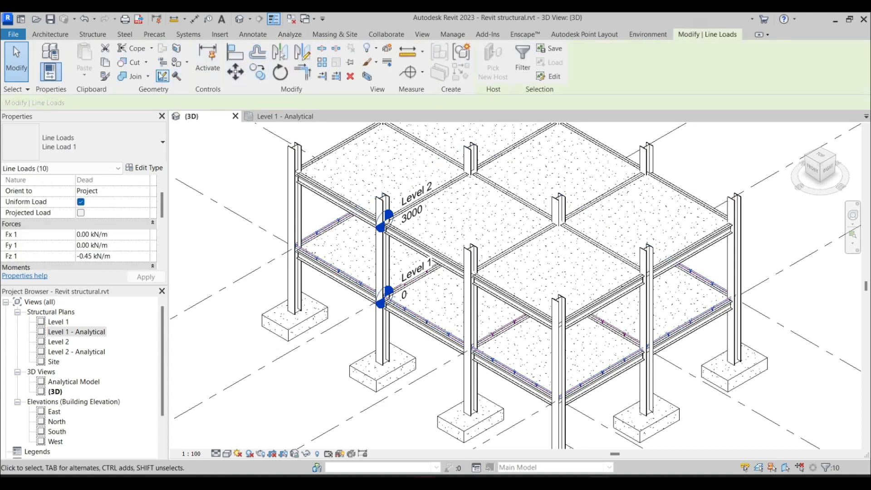
click(83, 61)
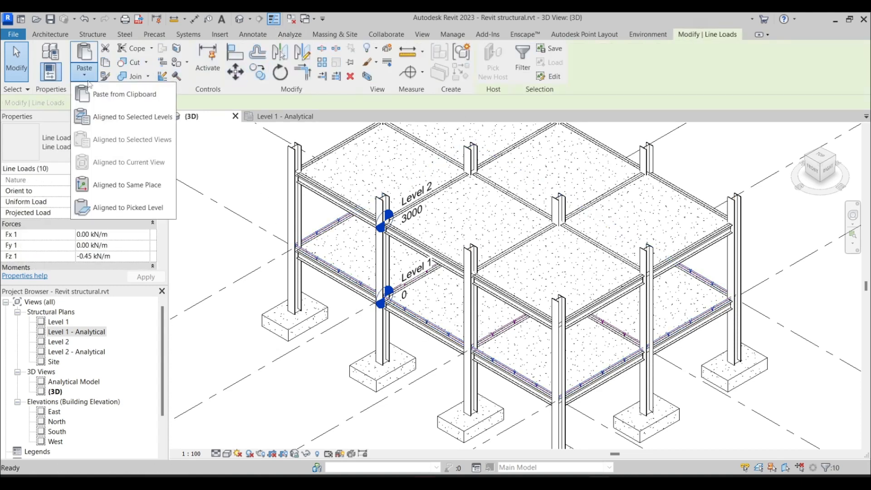
click(132, 117)
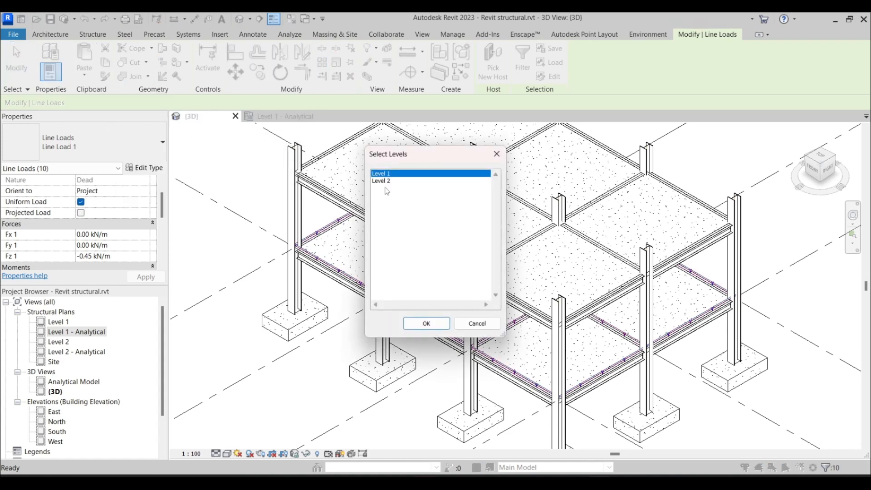
click(425, 322)
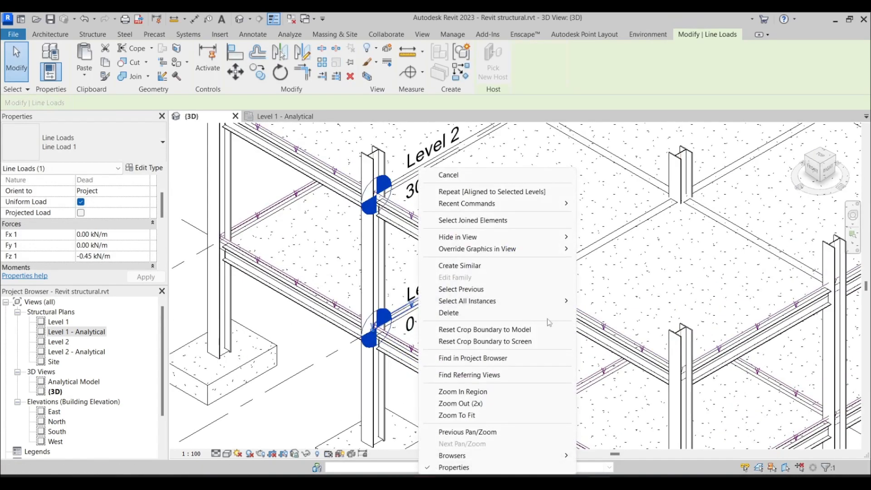
click(467, 301)
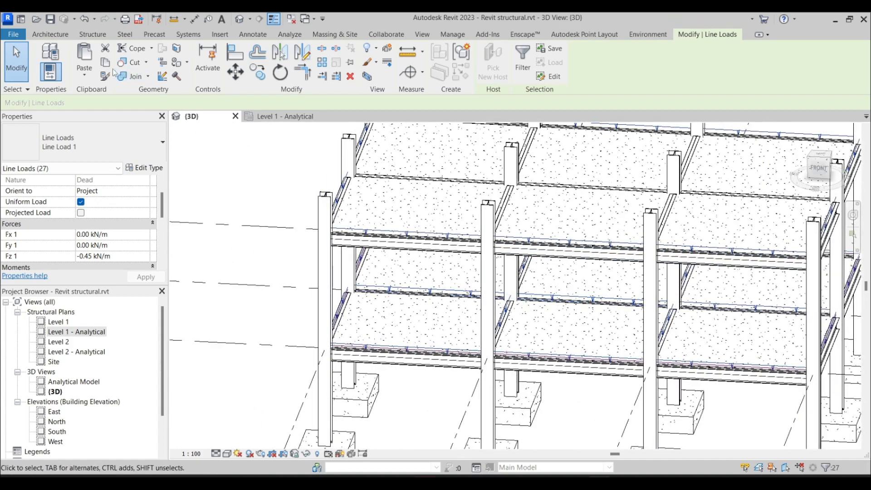
- Paste the line loads aligned to Level 2 again and dismiss the join error
click(84, 62)
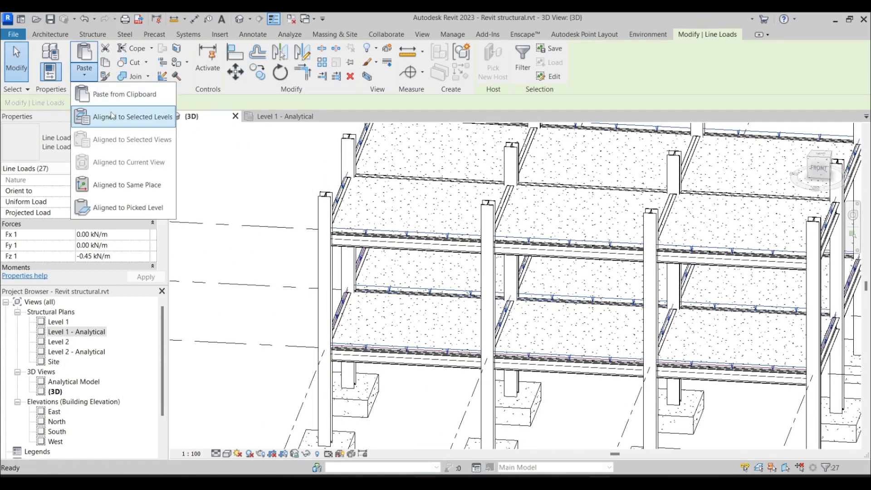
click(132, 117)
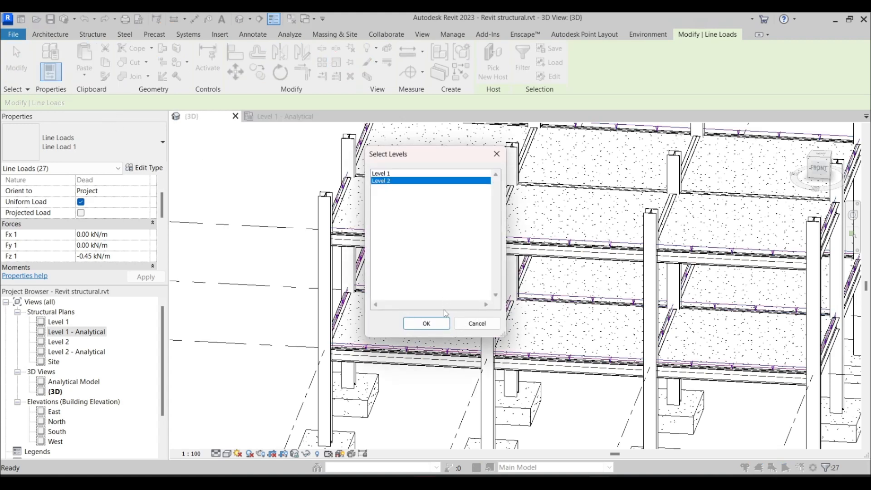
click(425, 324)
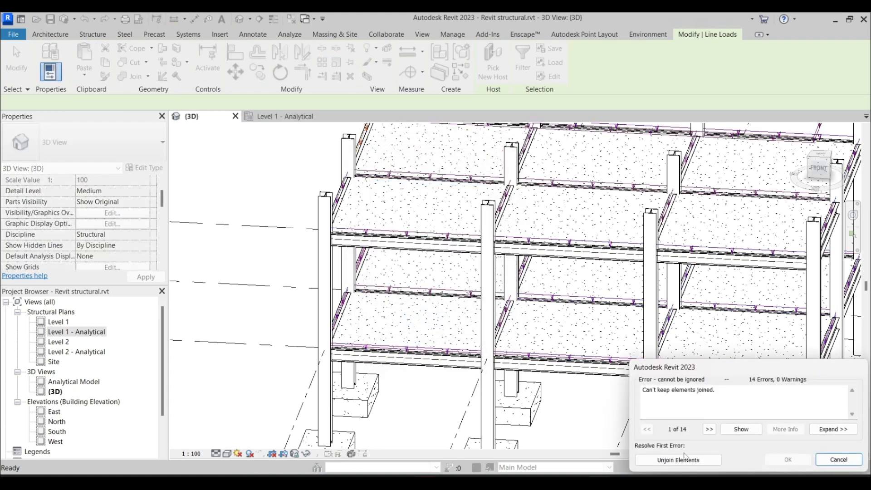
click(838, 459)
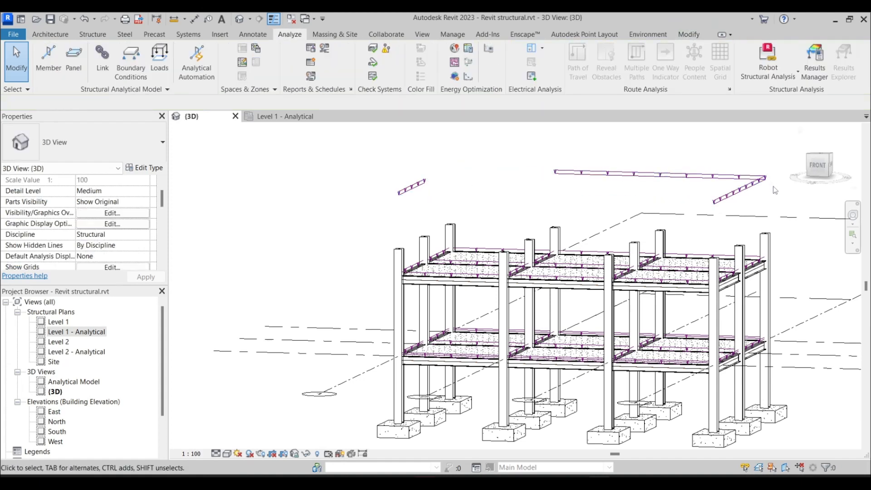
- Bring up the AS/NZS 1170.1 live load reference image in Photos
click(411, 187)
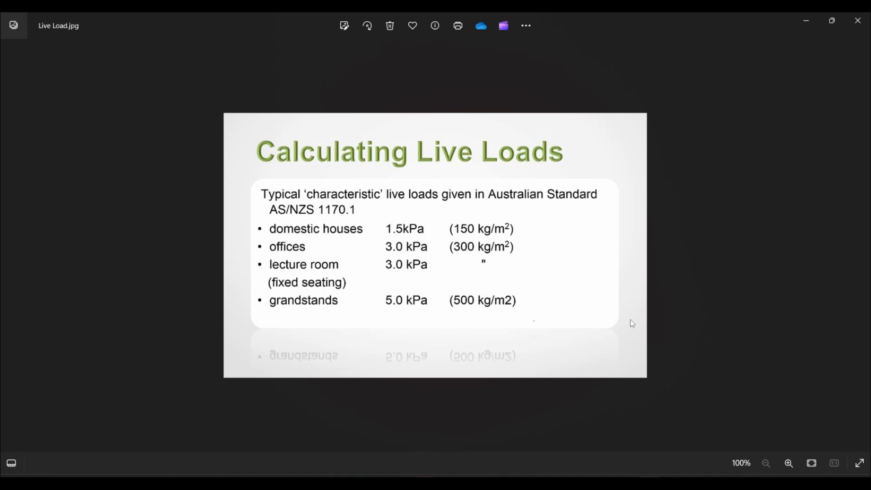
mouse_move(621, 322)
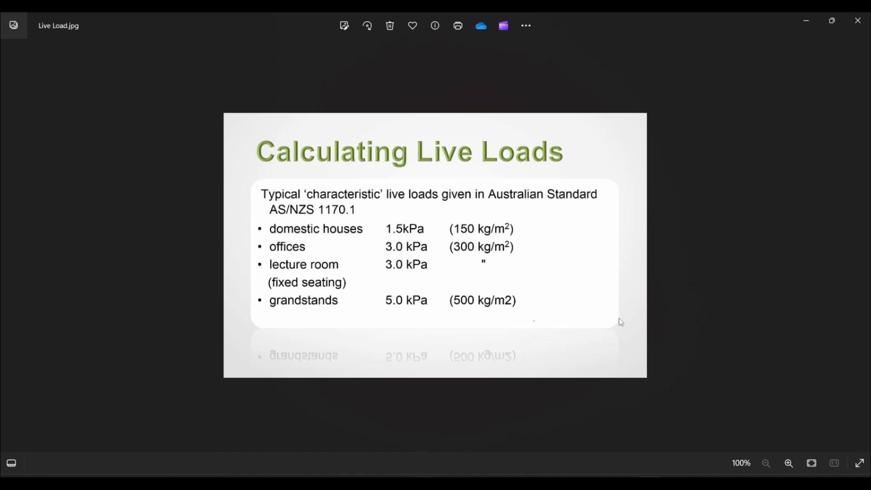
mouse_move(608, 312)
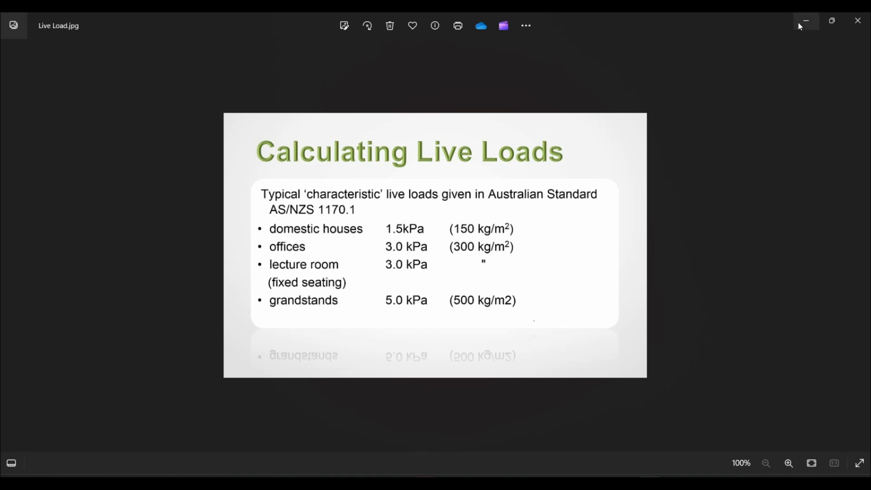
mouse_move(804, 20)
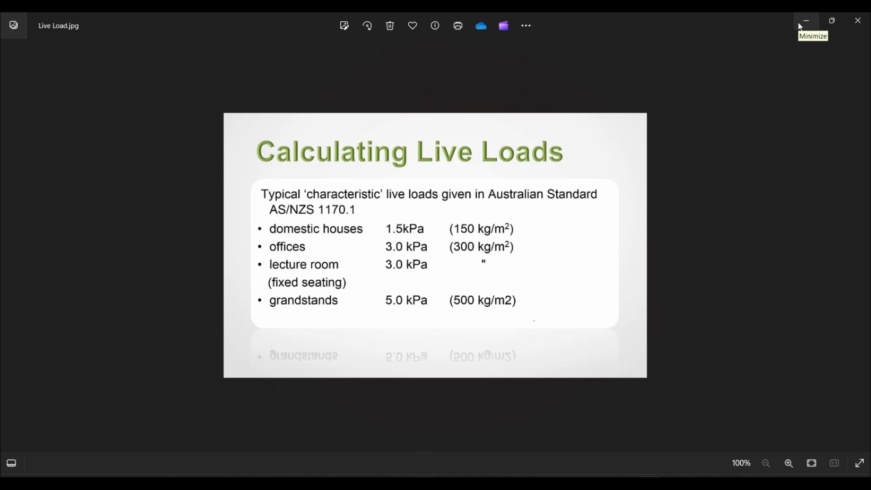
- Minimize Photos, open the Level 1 Analytical plan, and check the load case list
click(805, 20)
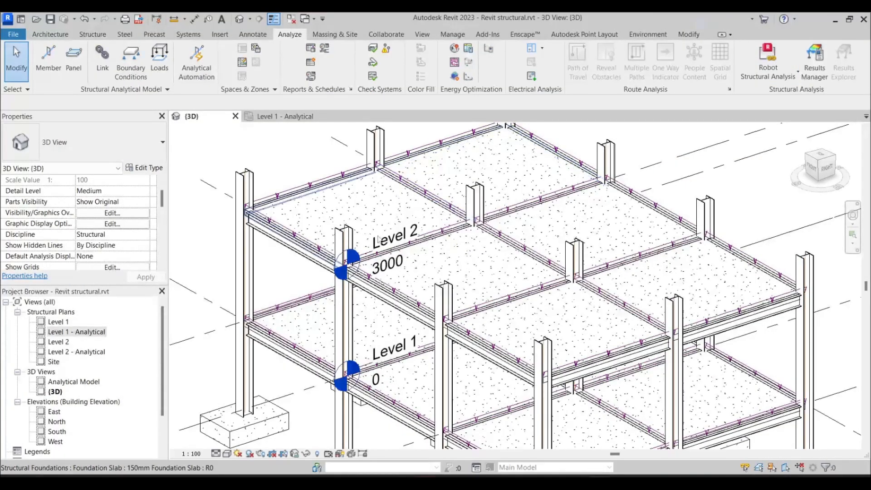
double_click(76, 331)
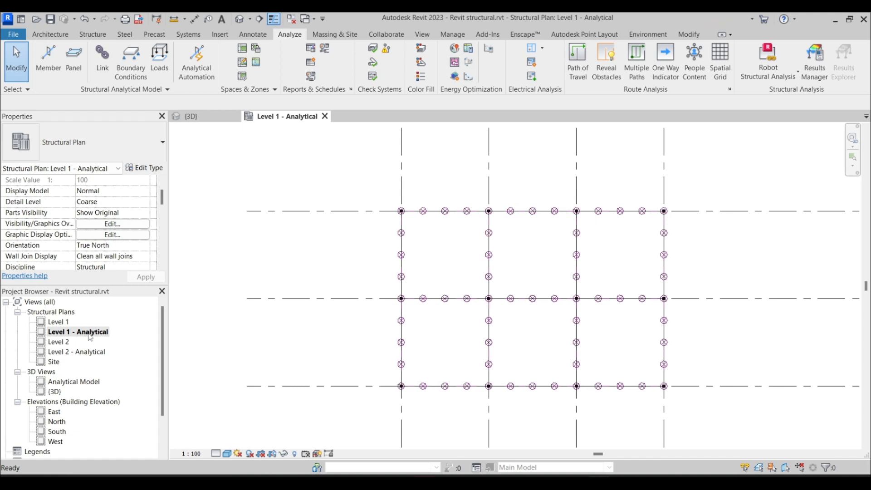
click(158, 55)
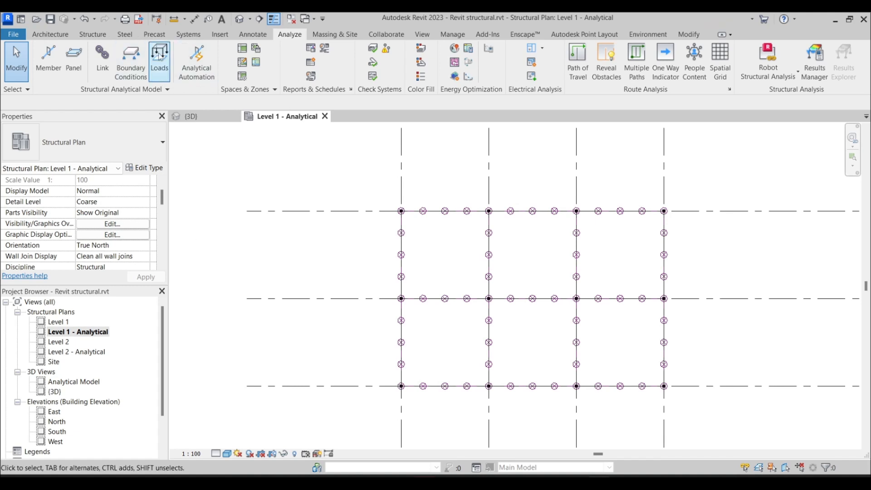
mouse_move(158, 59)
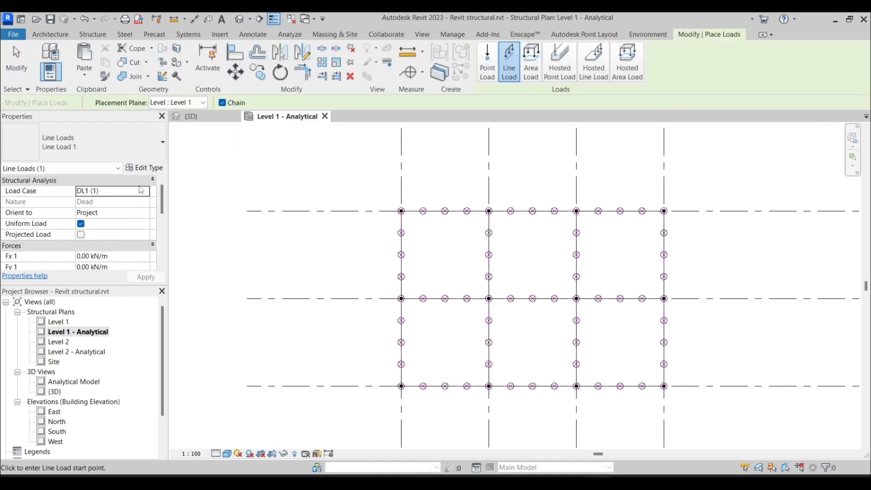
click(144, 190)
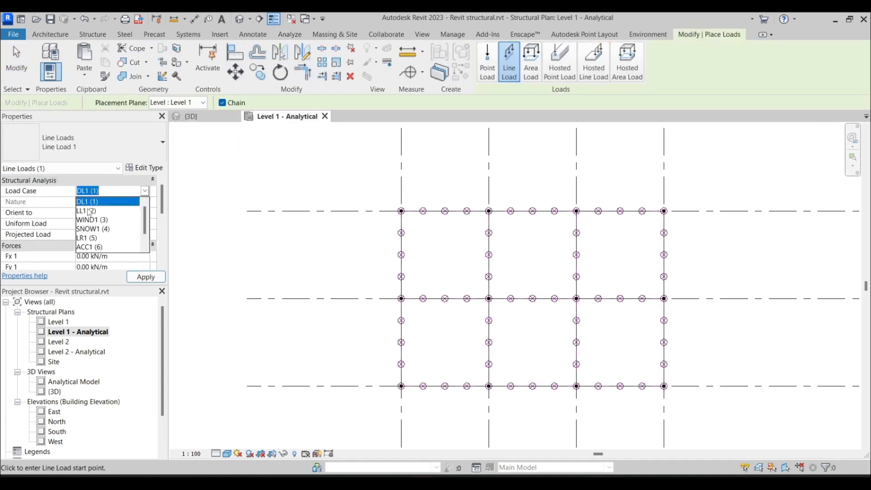
click(87, 211)
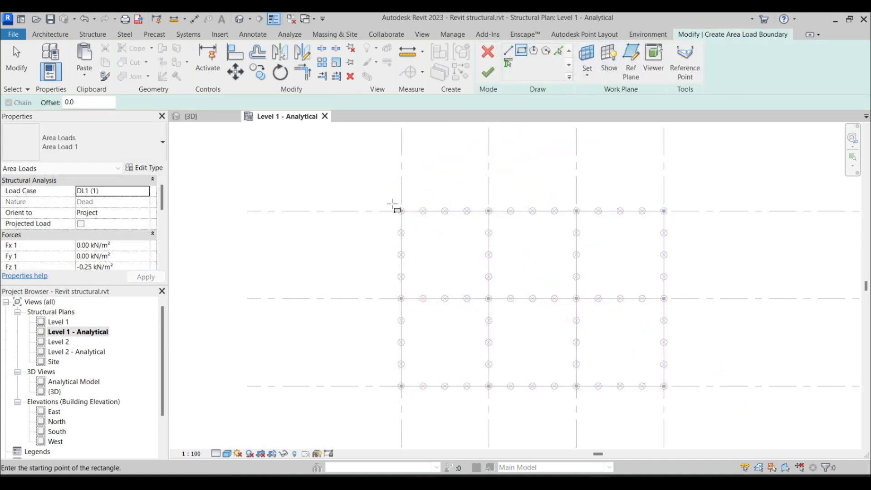
- Outline the -0.42 kN/m² area load around Level 1, then open Level 2 Analytical
click(663, 386)
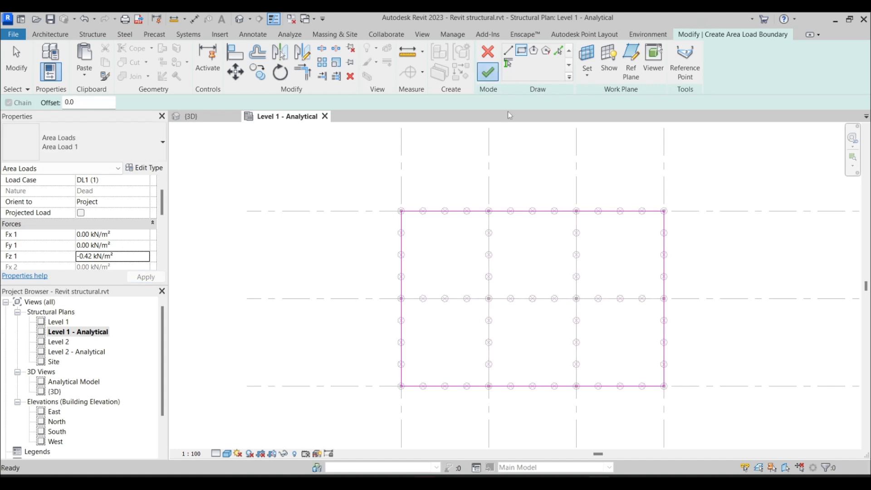
double_click(77, 351)
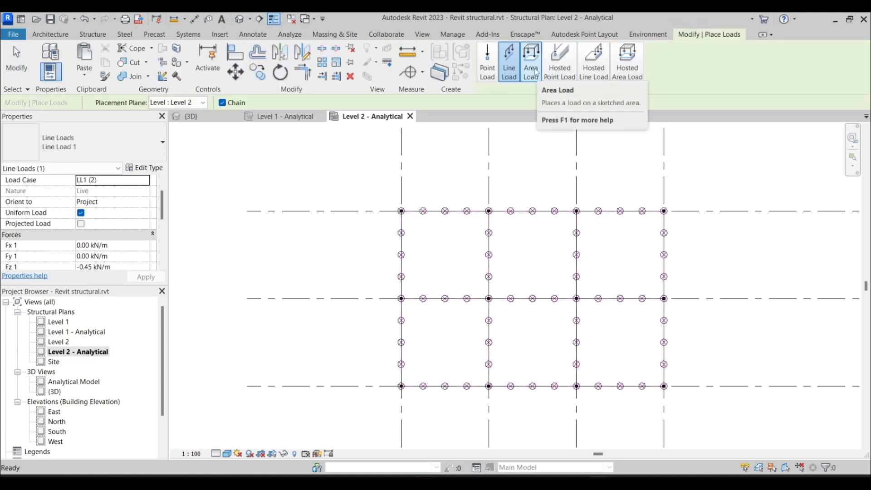
- Sketch and finish the LL1 area load on Level 2, then open the 3D analytical view
click(530, 61)
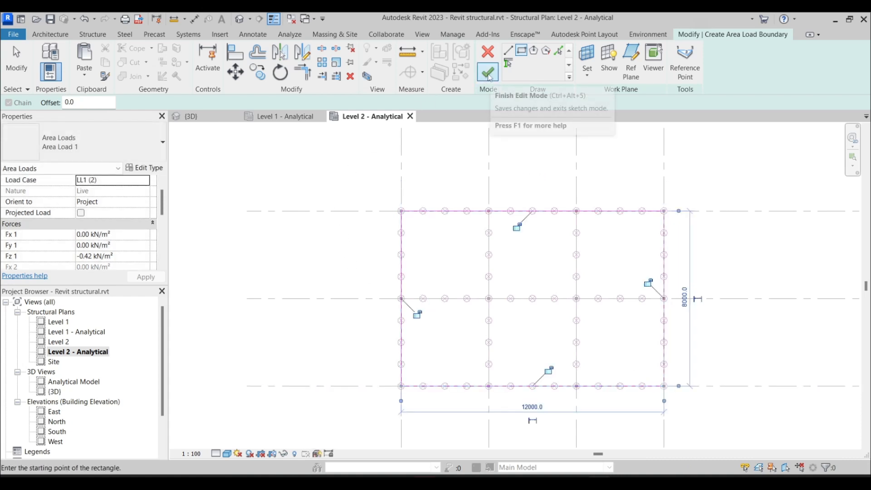
mouse_move(485, 160)
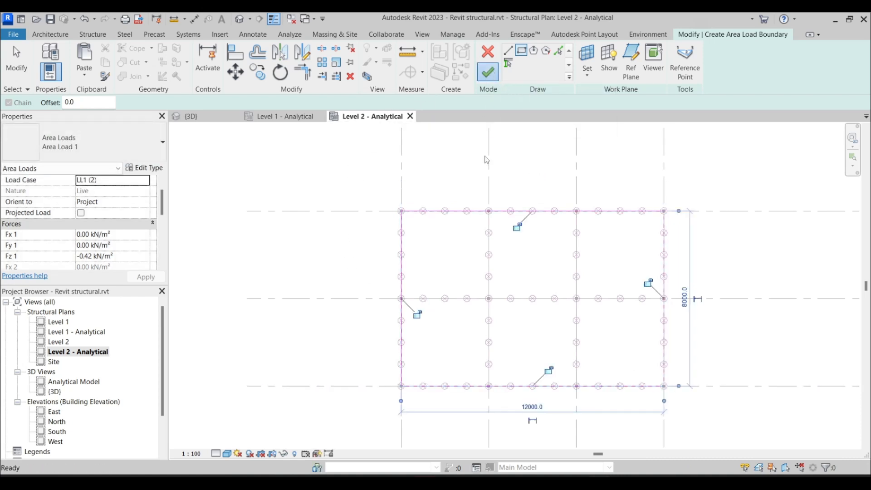
click(508, 61)
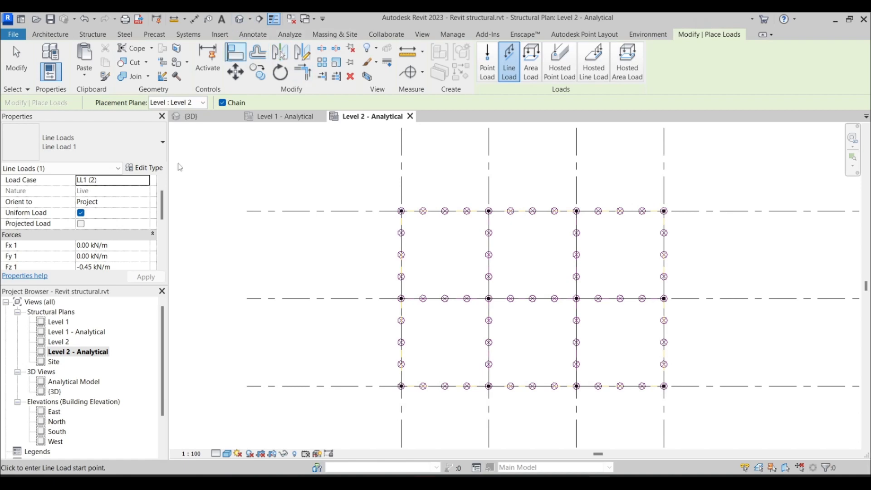
double_click(74, 381)
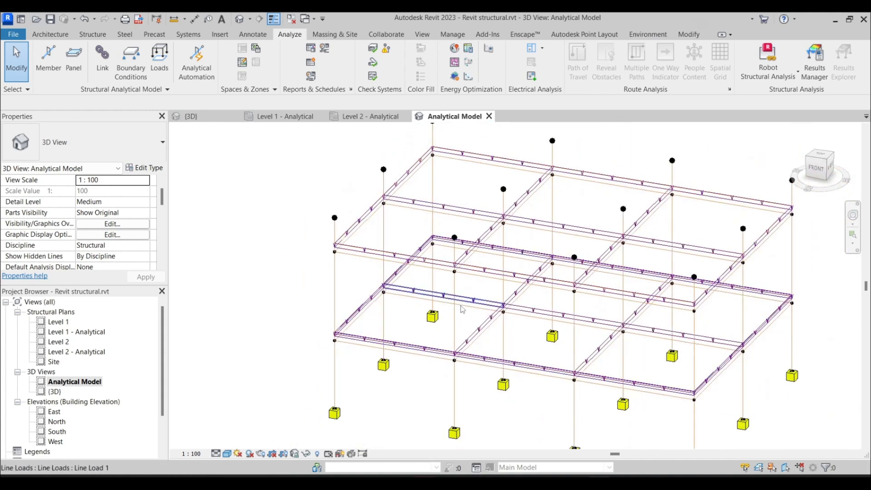
mouse_move(471, 320)
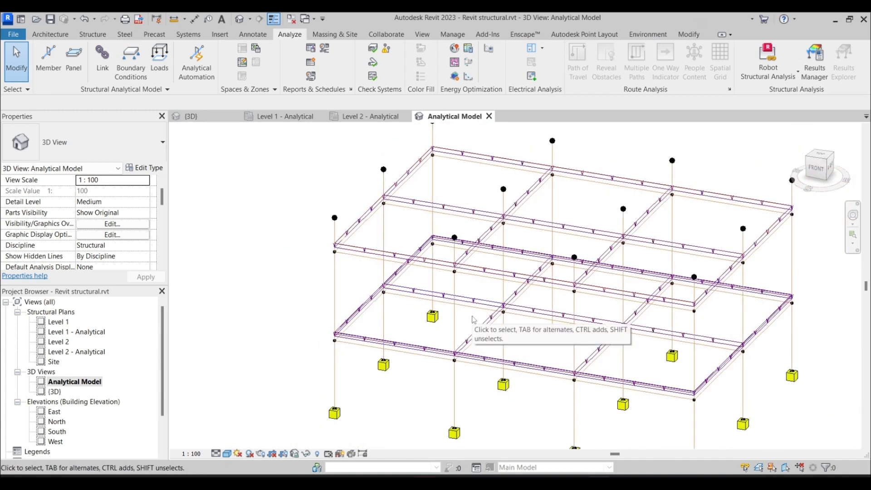
- Orbit the 3D analytical model, including from behind, to check line and area loads on both levels
click(438, 289)
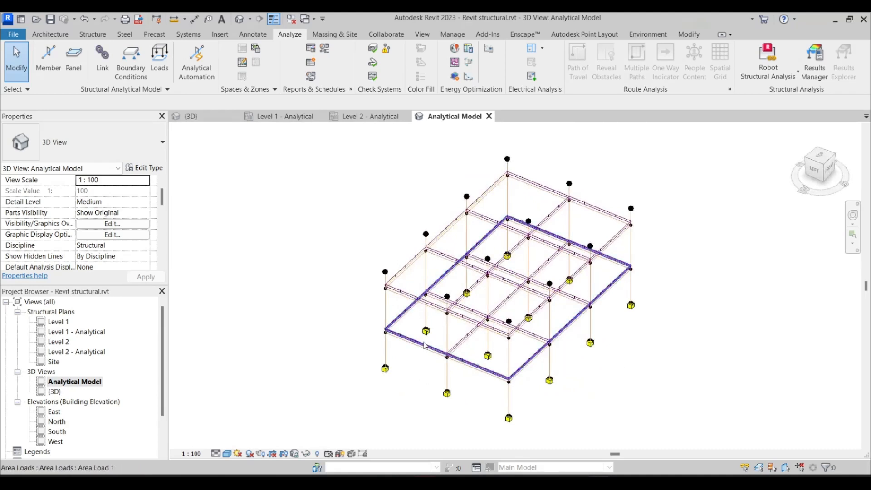
mouse_move(440, 286)
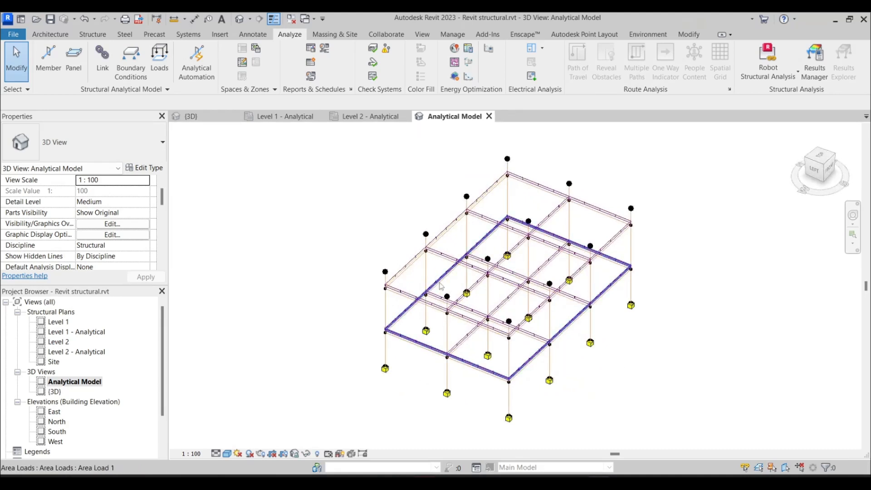
click(361, 270)
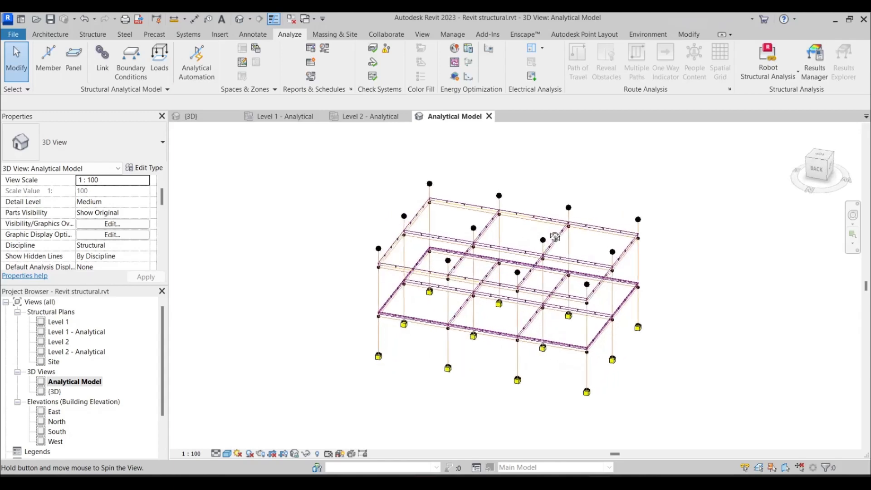
mouse_move(597, 235)
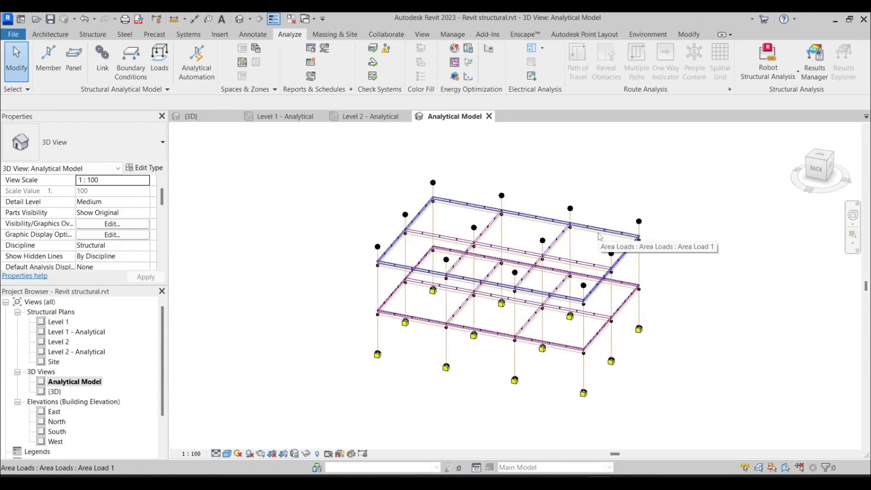